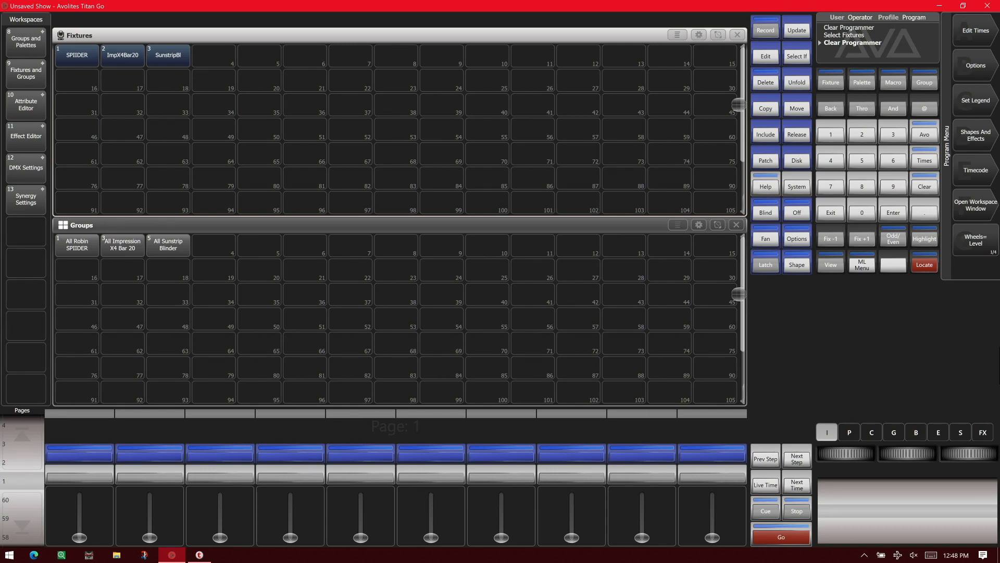
mouse_move(380, 55)
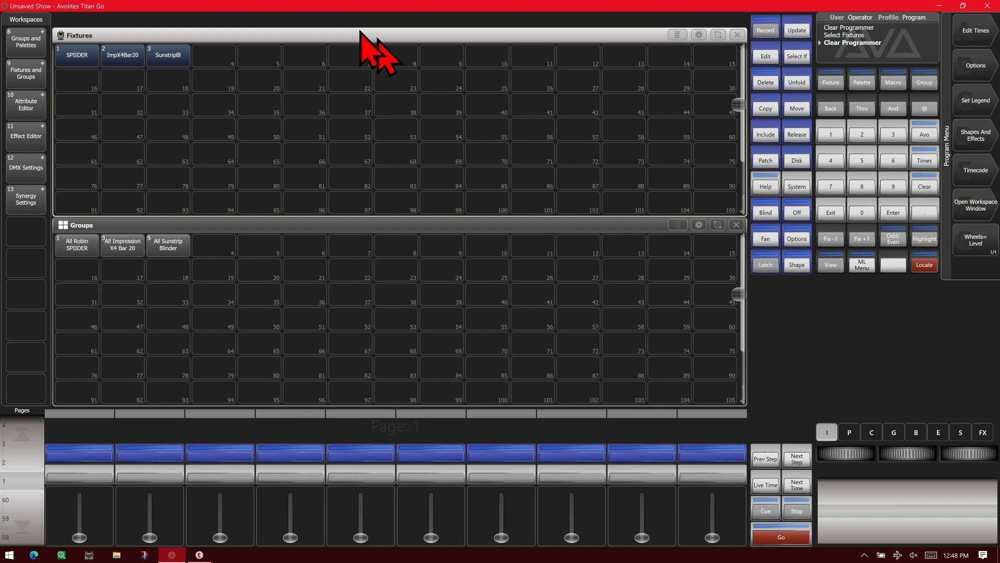
mouse_move(130, 89)
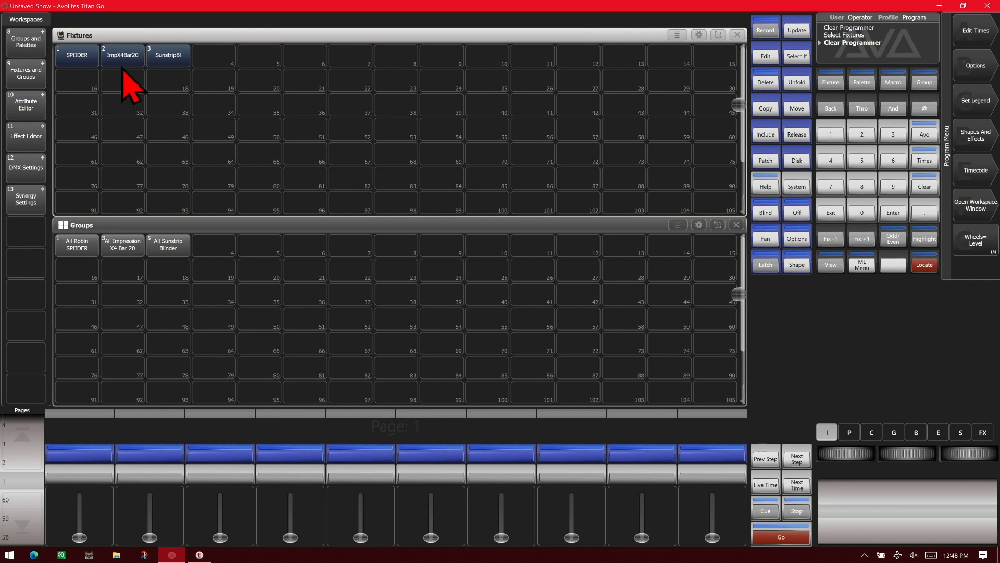
mouse_move(186, 87)
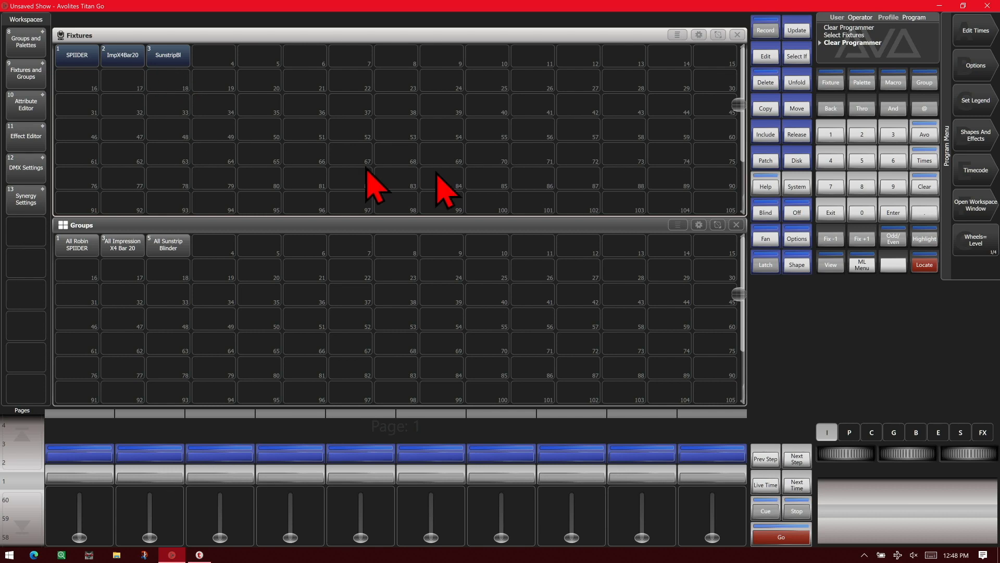
mouse_move(685, 163)
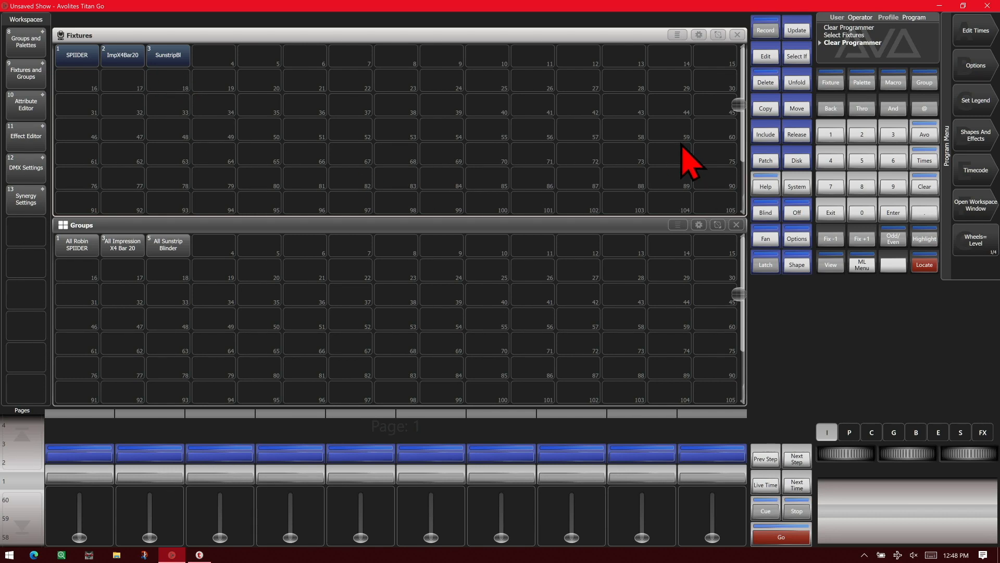
- Unfold the SPIIDER into its Background, Flower, Pattern and LED 1–19 cells
click(796, 82)
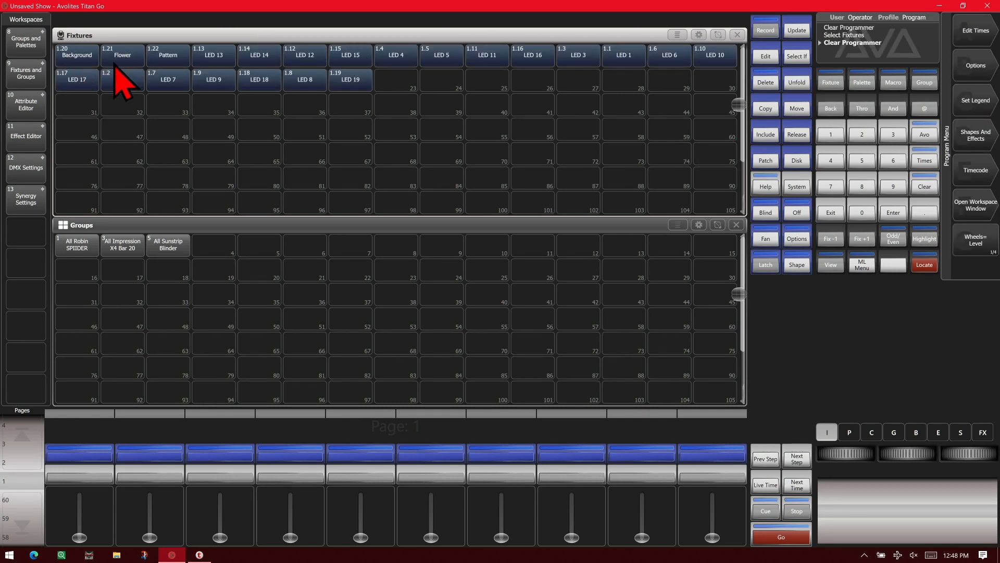
mouse_move(127, 77)
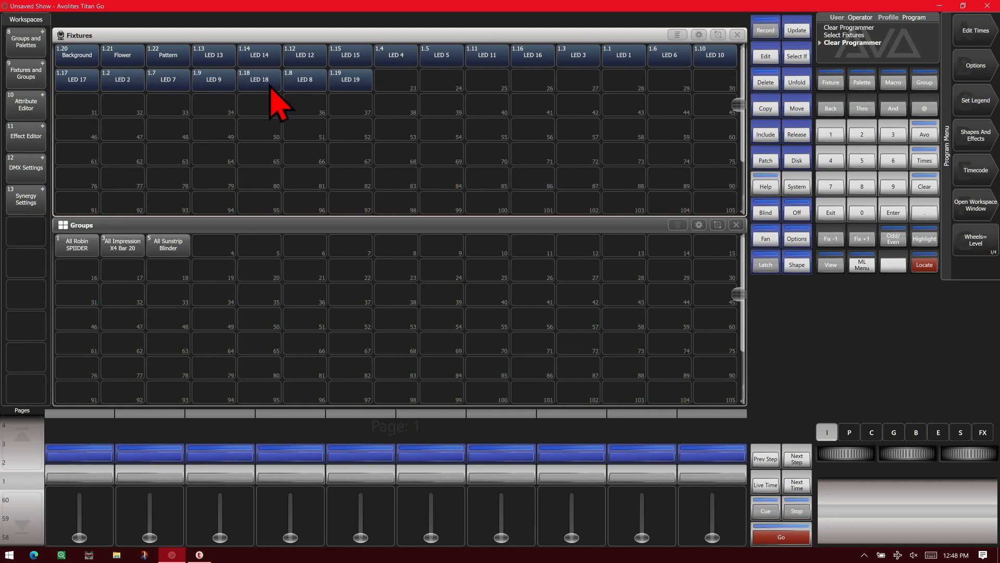
mouse_move(733, 189)
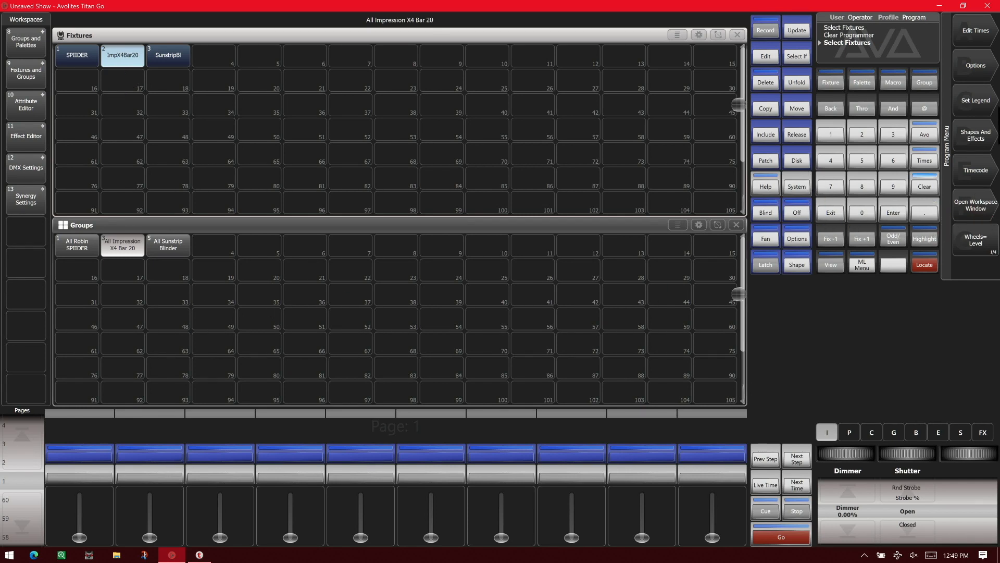
- Unfold the ImpX4Bar20 into Cells 1–20 and start picking its odd-numbered cells
click(796, 82)
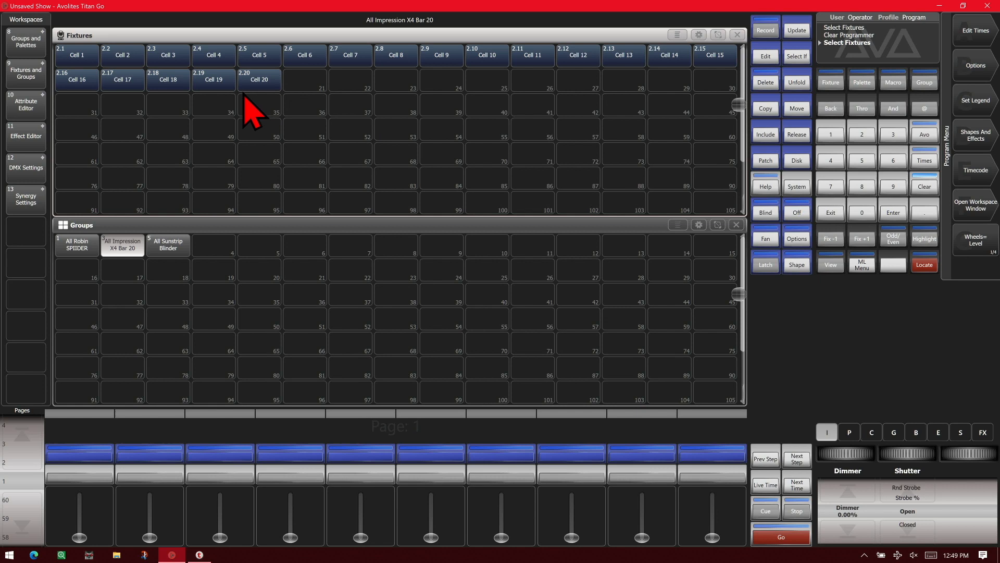
mouse_move(297, 102)
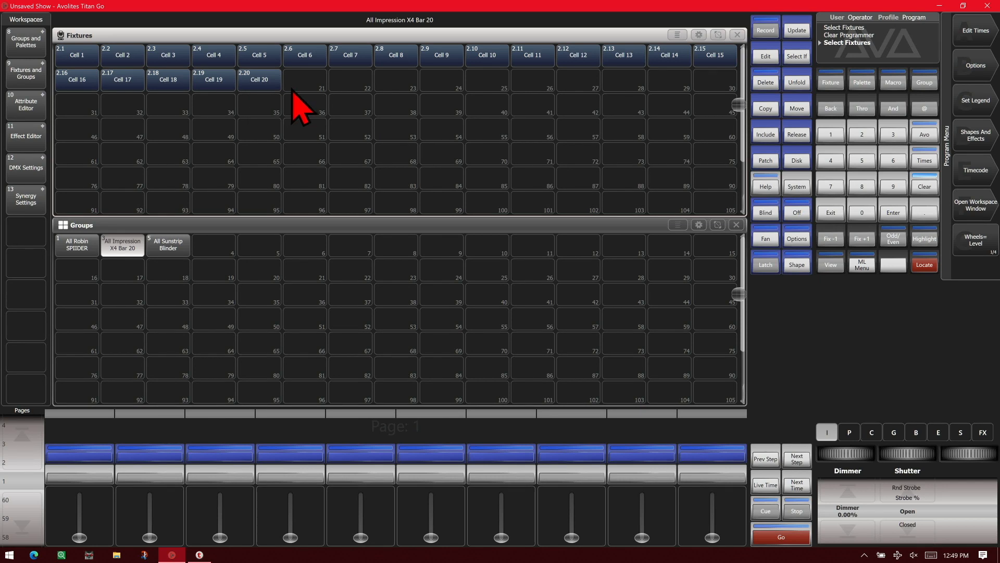
click(76, 54)
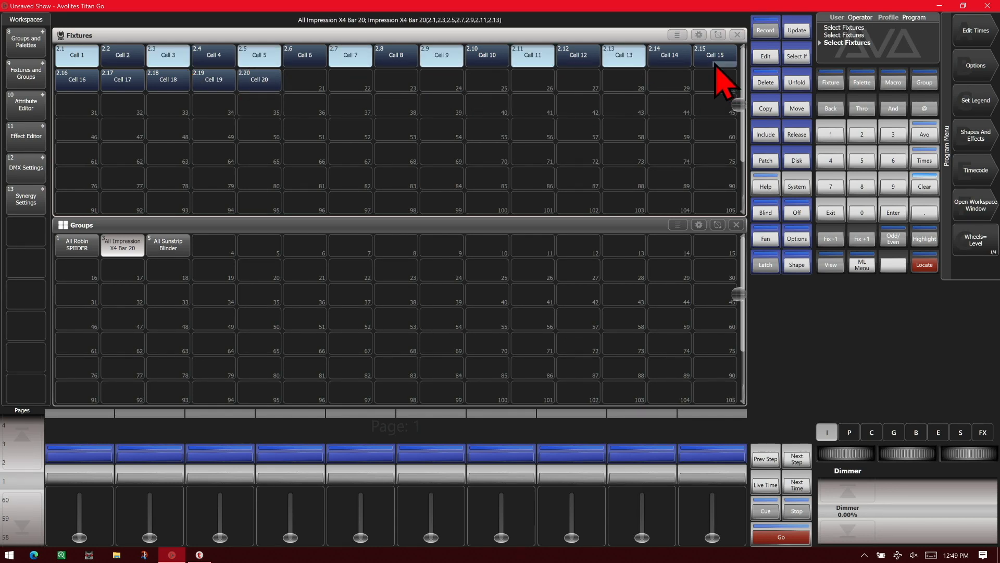
- Add Cell 15 and Cell 19 of the bar to the cell selection
click(213, 79)
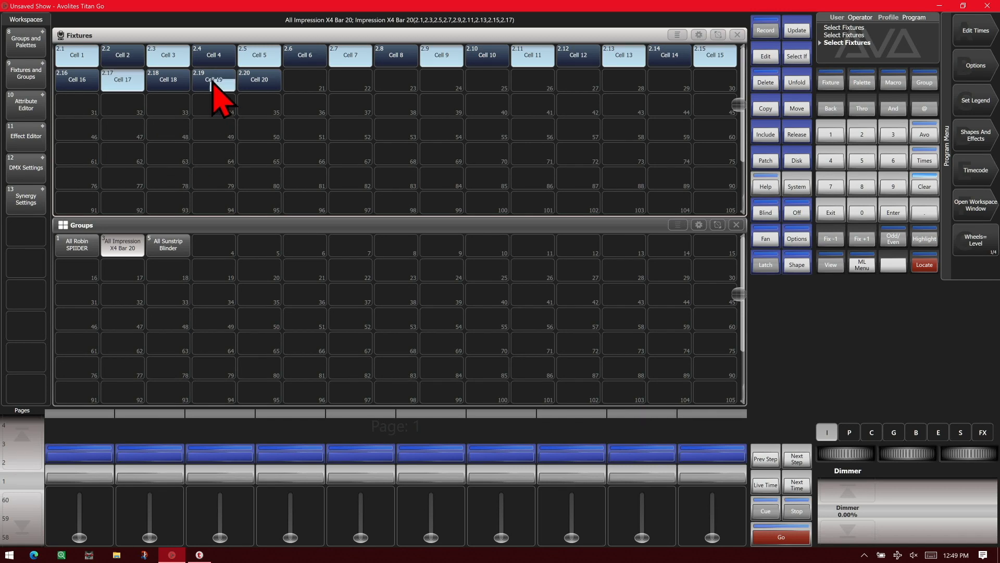
click(212, 79)
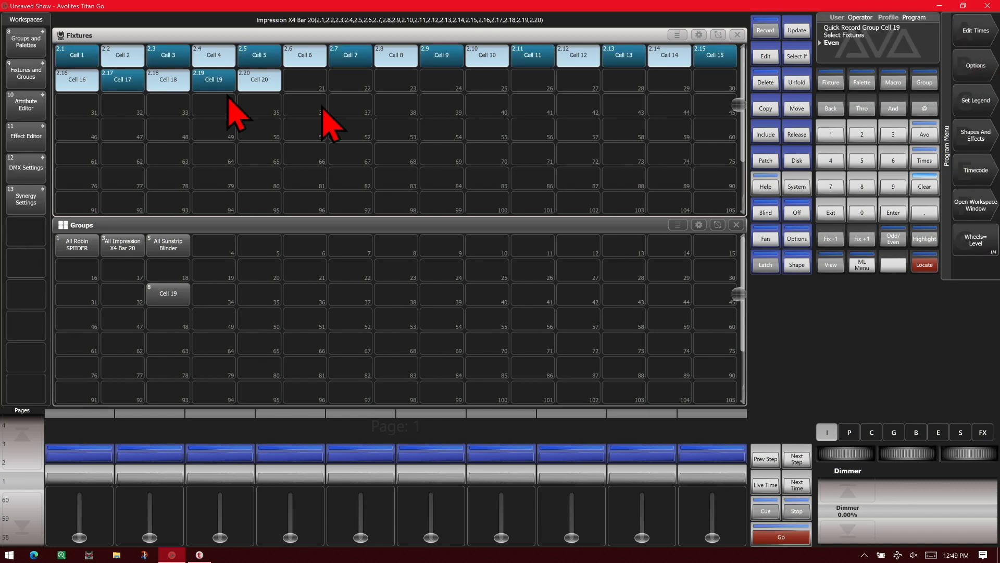
- Store the even cells in group slot 9 as 'Even cells', then recall both new groups
click(213, 294)
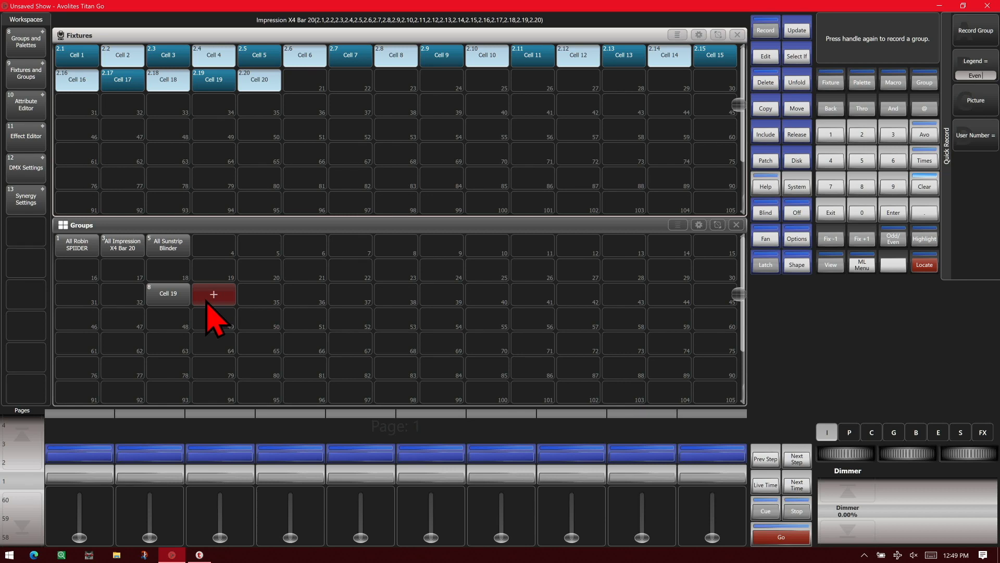
click(214, 294)
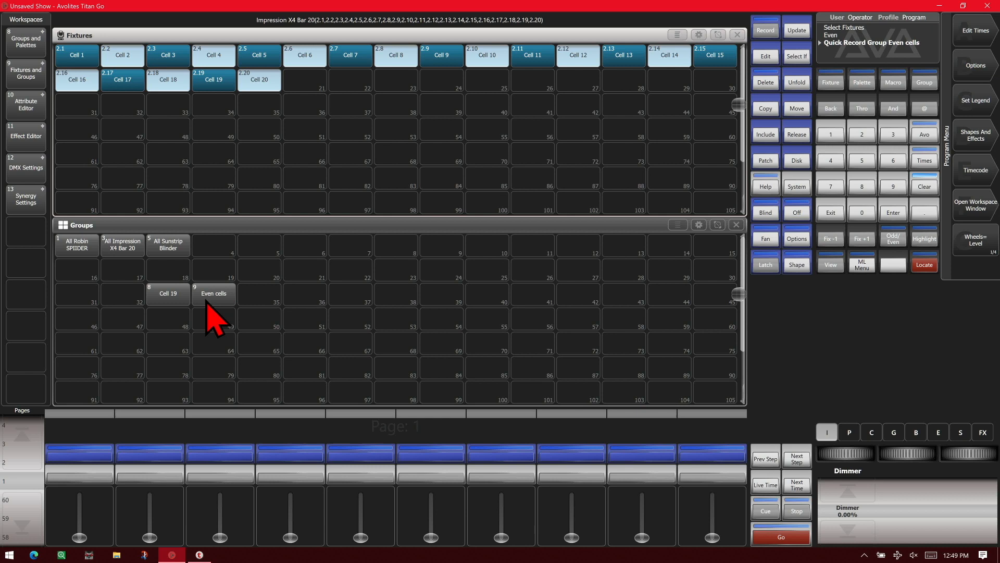
mouse_move(785, 220)
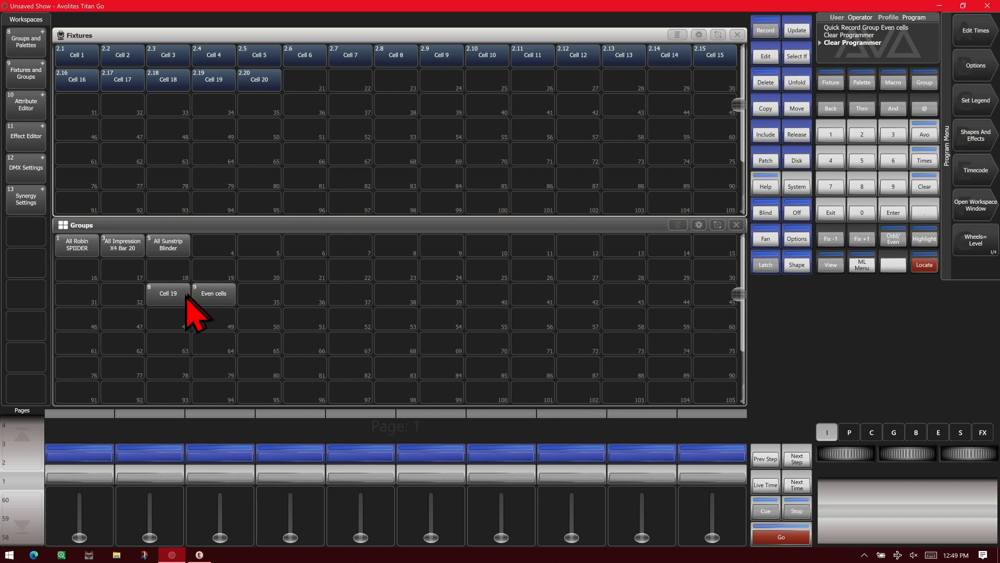
click(213, 294)
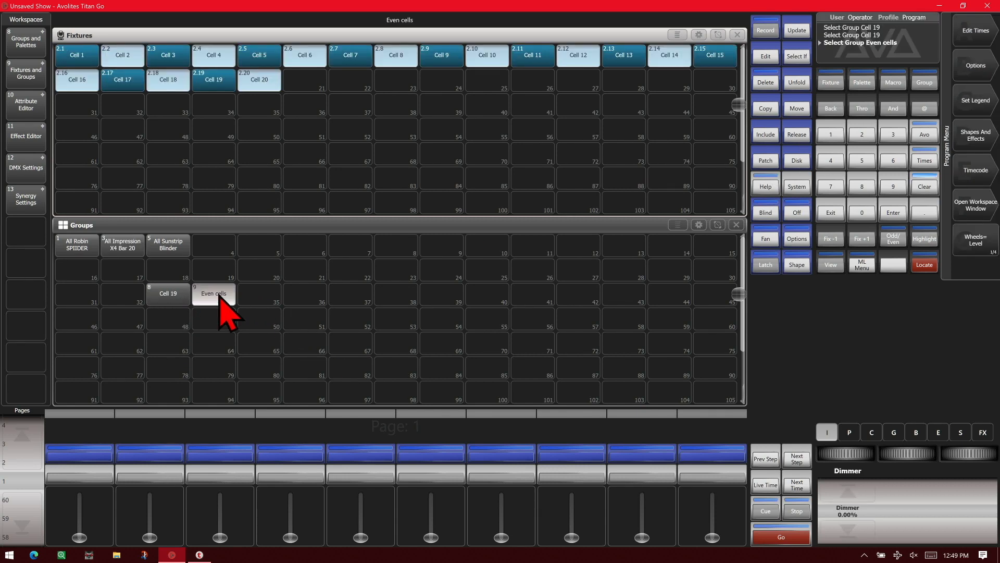
click(214, 293)
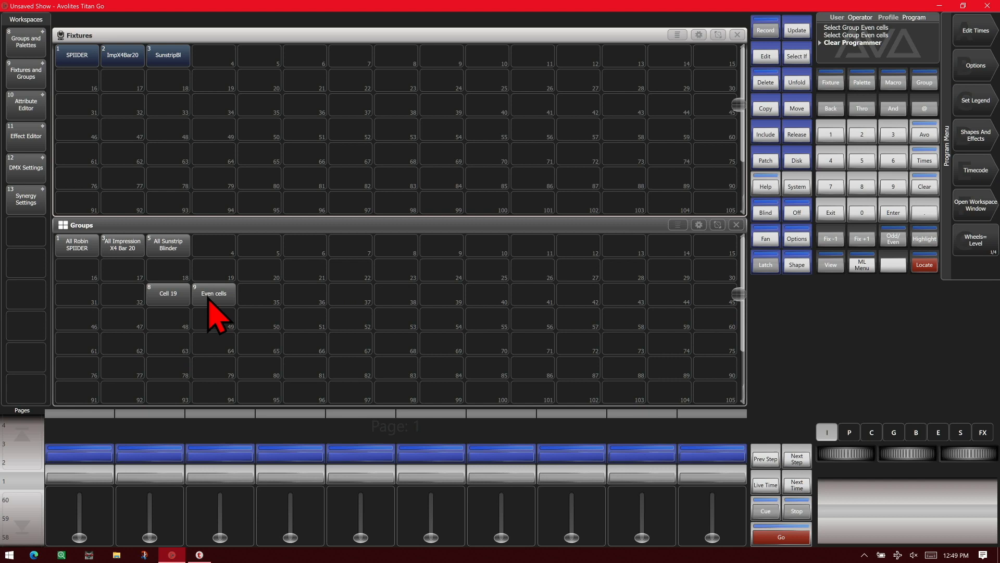
click(213, 293)
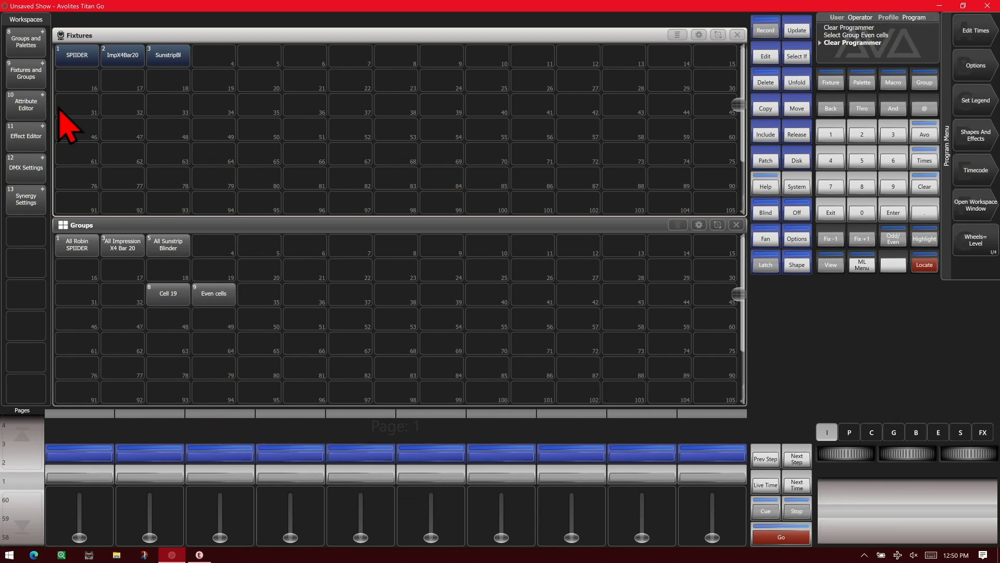
mouse_move(80, 89)
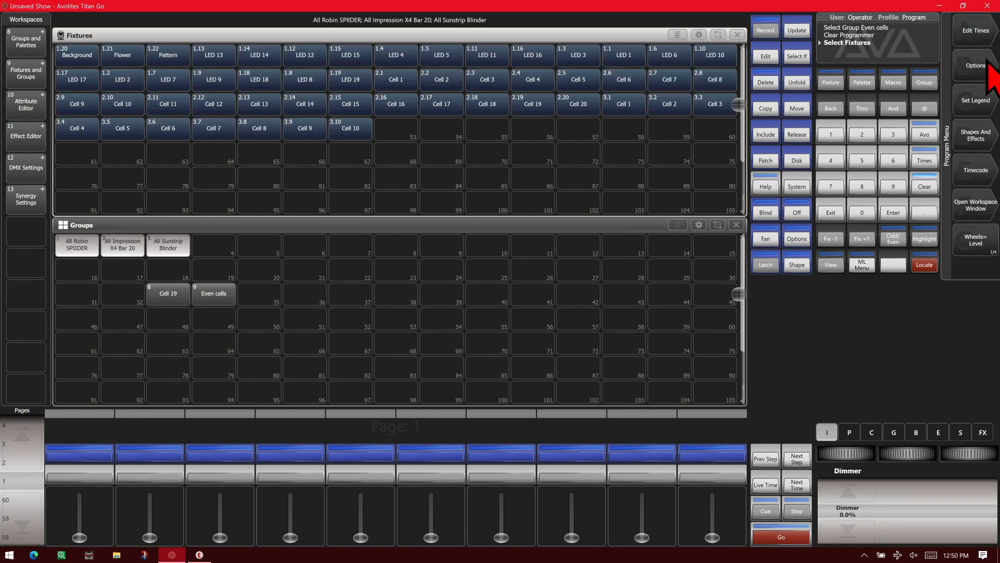
mouse_move(566, 241)
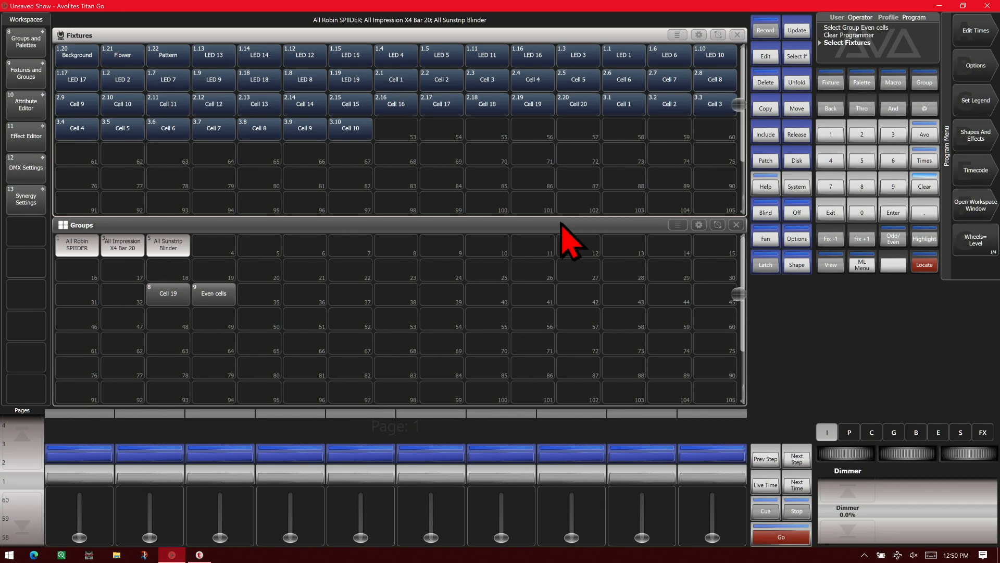
mouse_move(344, 373)
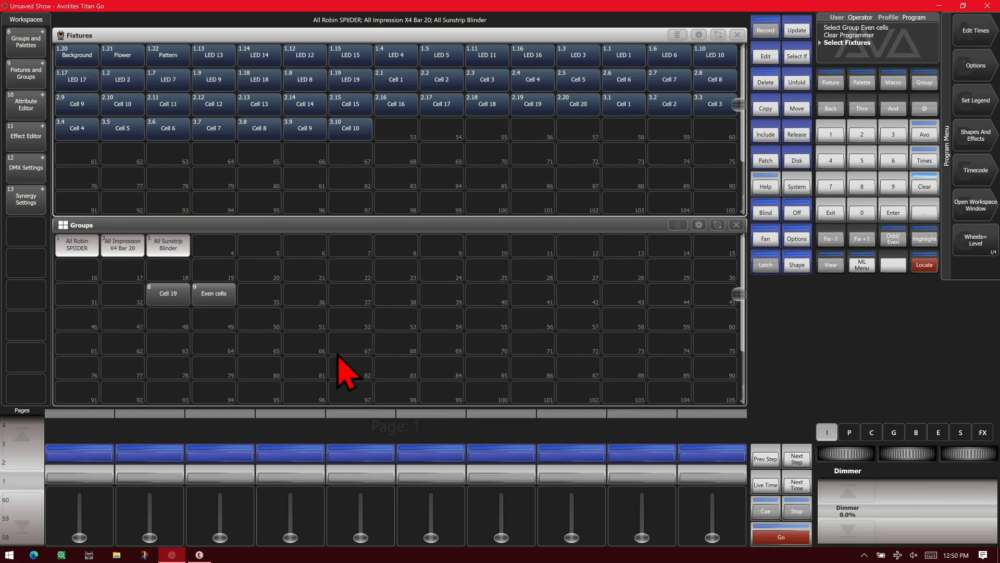
mouse_move(804, 102)
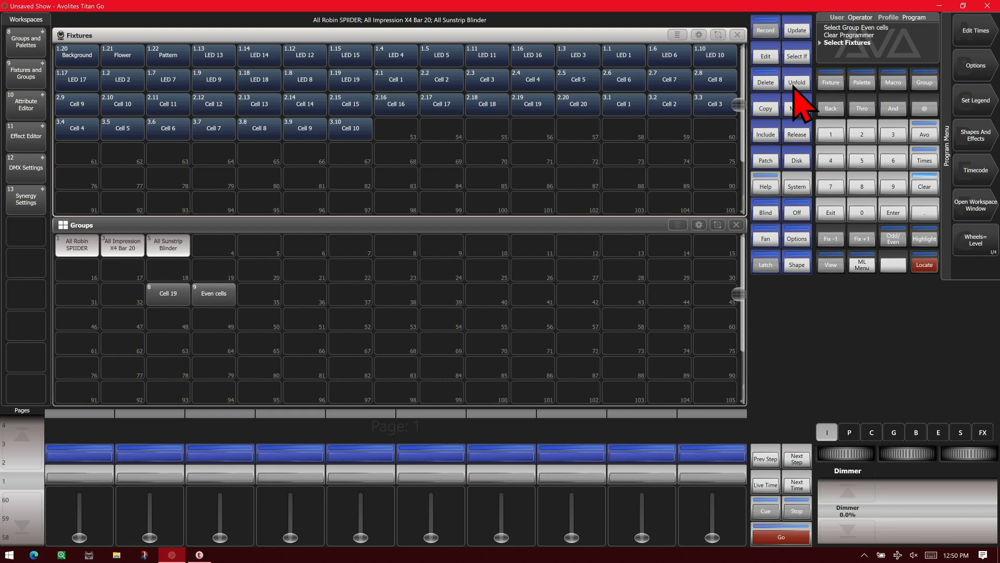